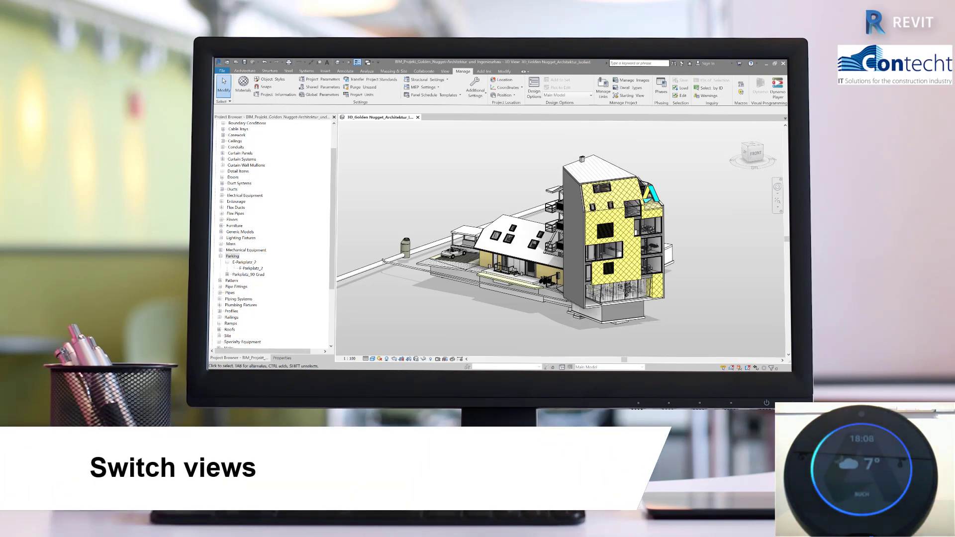
Step: Open the '3D Hofgebäude Dachstuhl isoliert' roof-truss view in its own view tab
{"action": "left_click", "coordinate": [462, 117]}
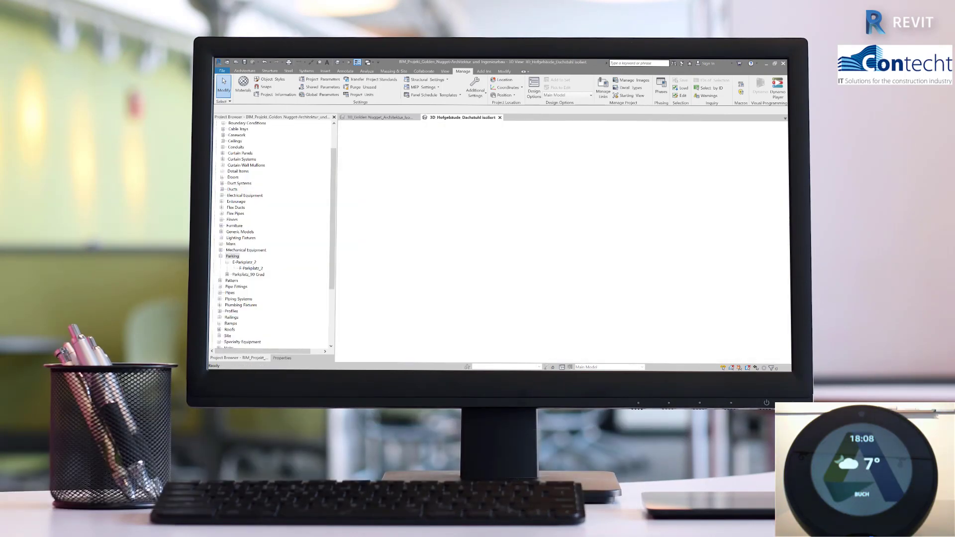